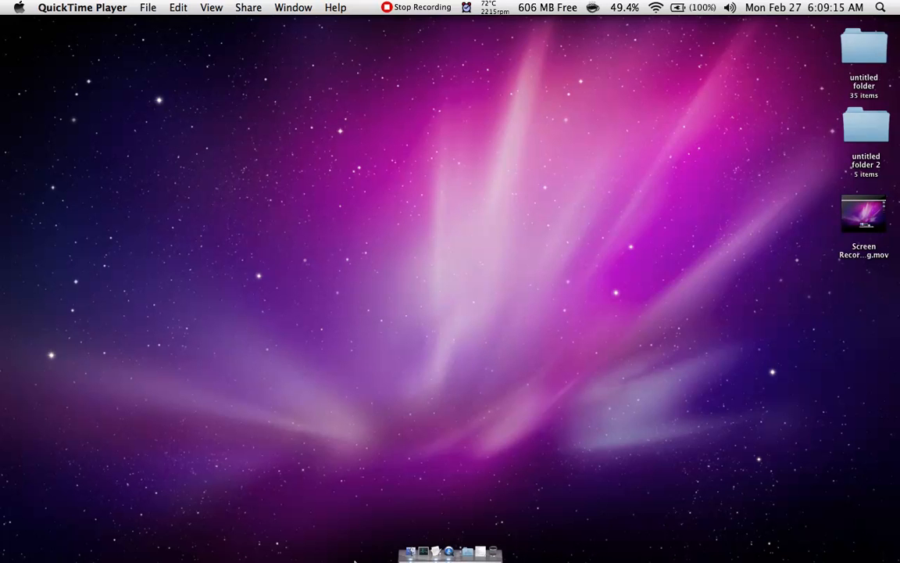
Bring Finder forward from the Dock and open a window on the Applications folder
left_click(412, 508)
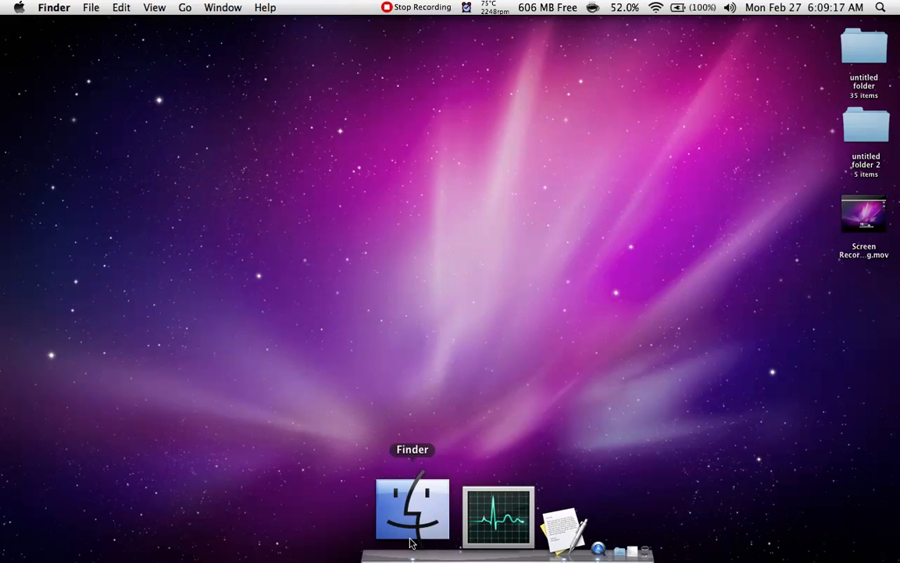
left_click(413, 508)
type("q")
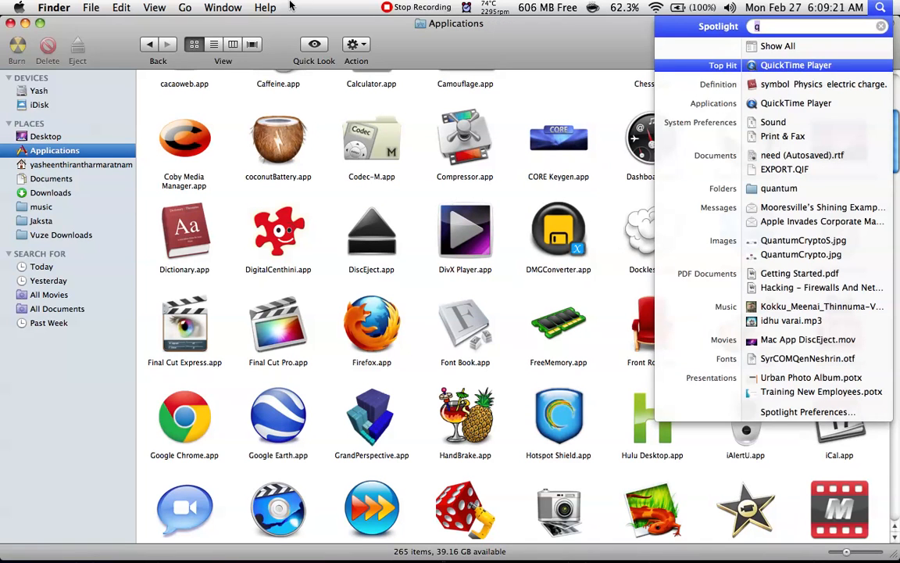
left_click(222, 7)
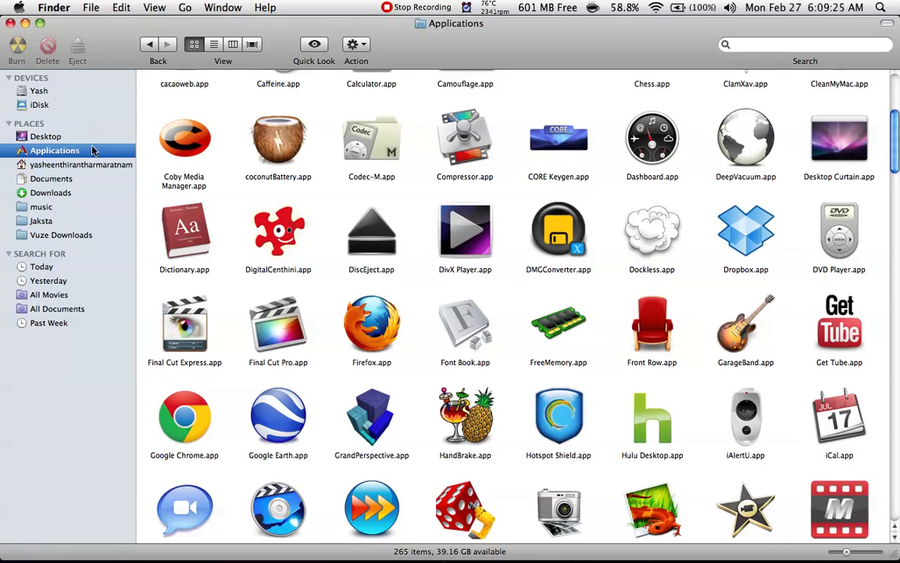
left_click(39, 90)
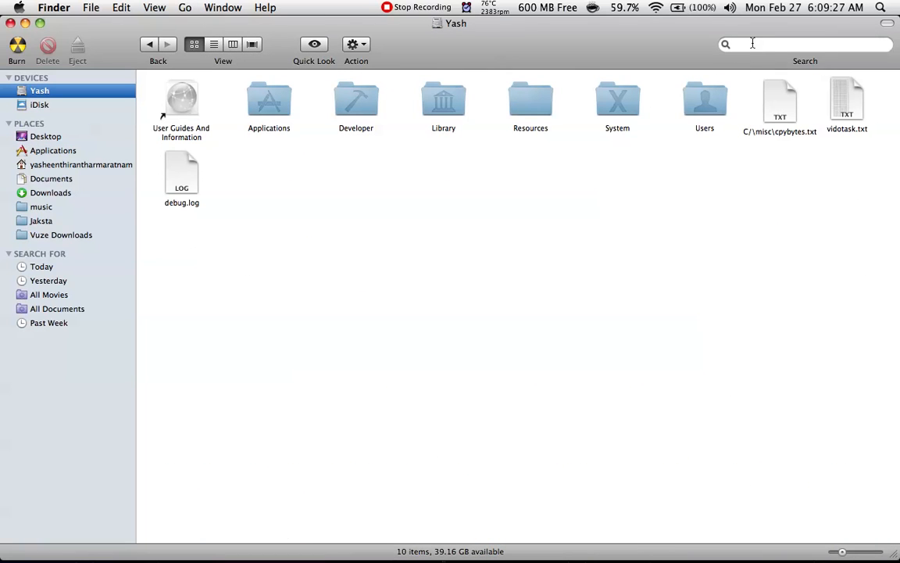
left_click(805, 43)
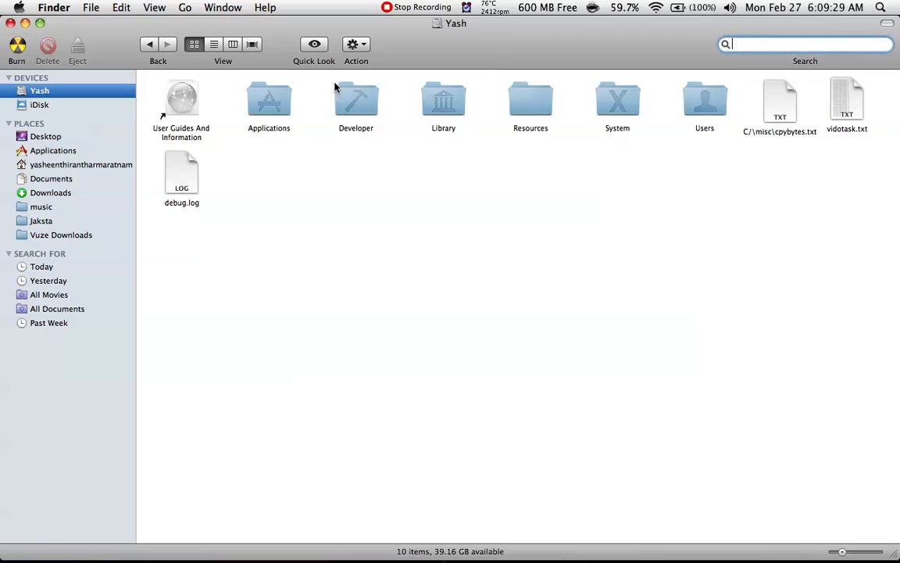
left_click(46, 136)
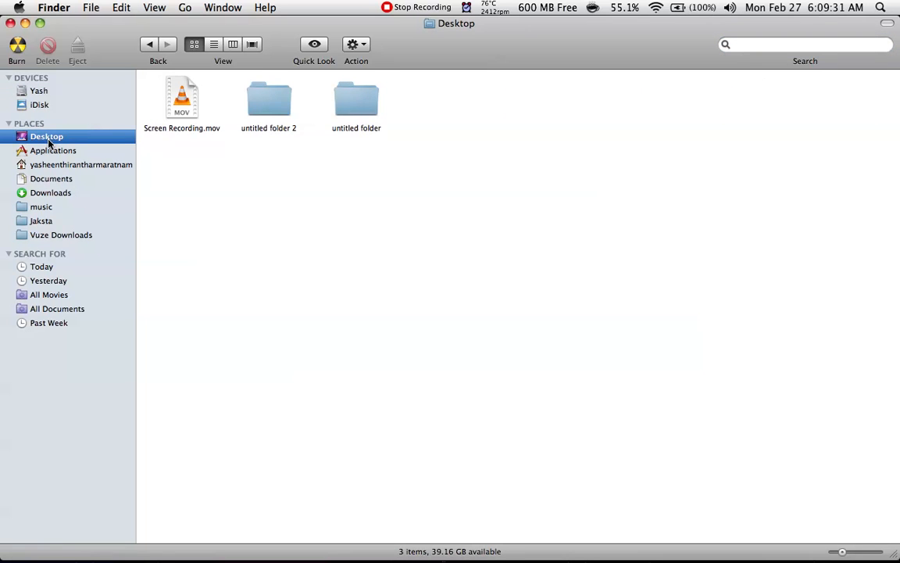
left_click(53, 150)
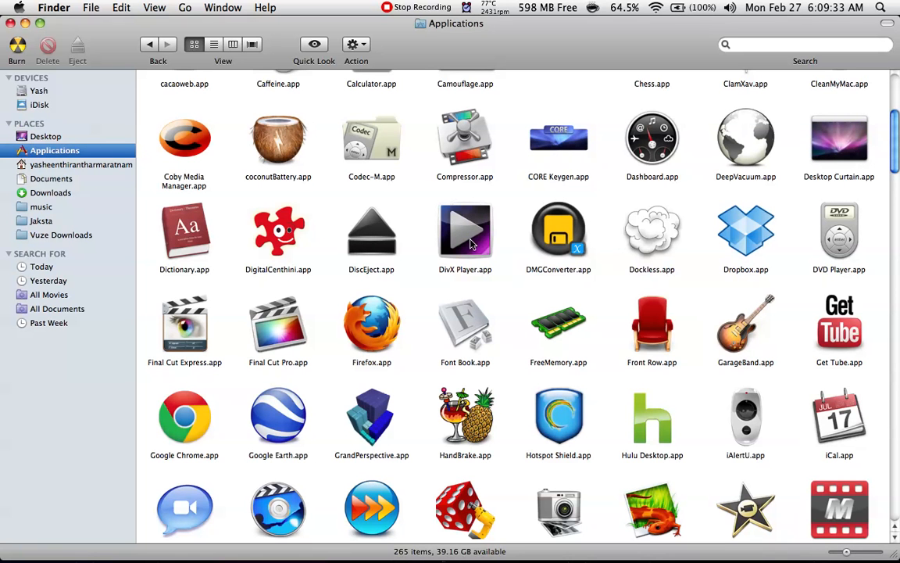
Launch DivX Player, move its update notice aside, and choose Not Now
left_click(465, 230)
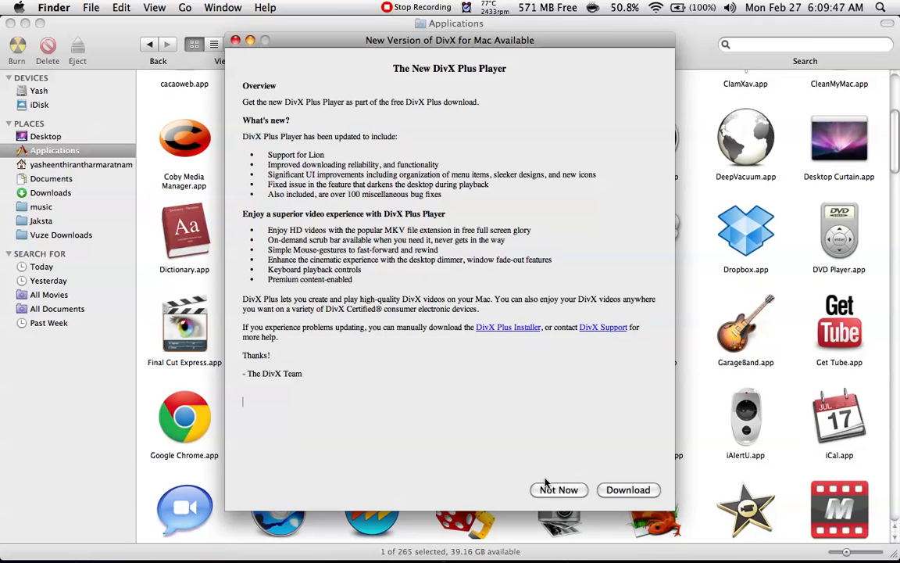
mouse_move(479, 49)
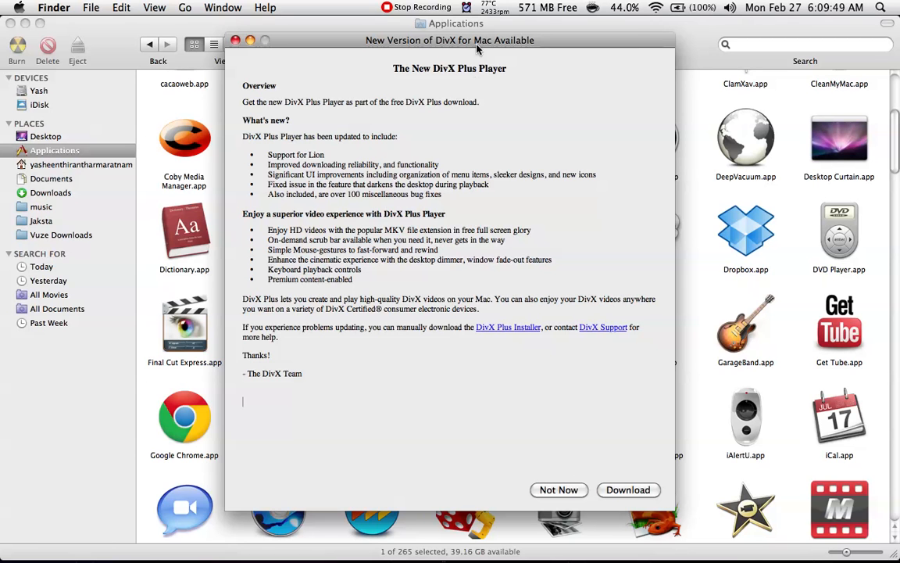
left_click_drag(450, 40, 396, 22)
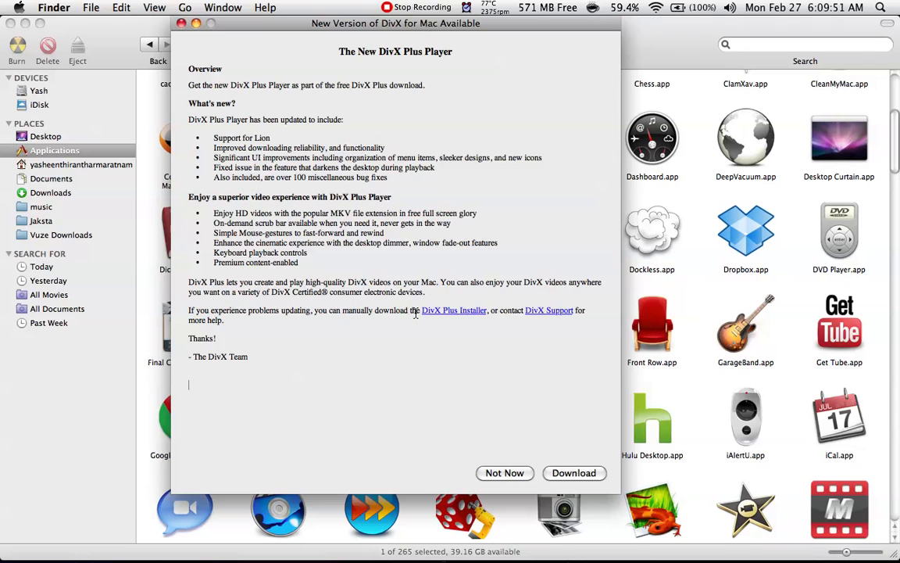
left_click(504, 471)
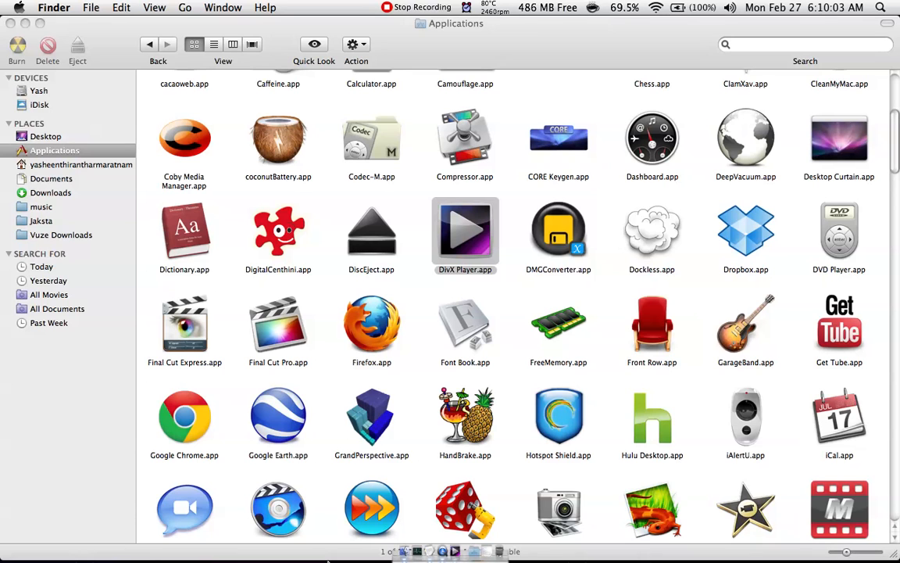
Reopen DivX Player's main window, then return to Finder and show DiscEject.app's context menu
double_click(465, 230)
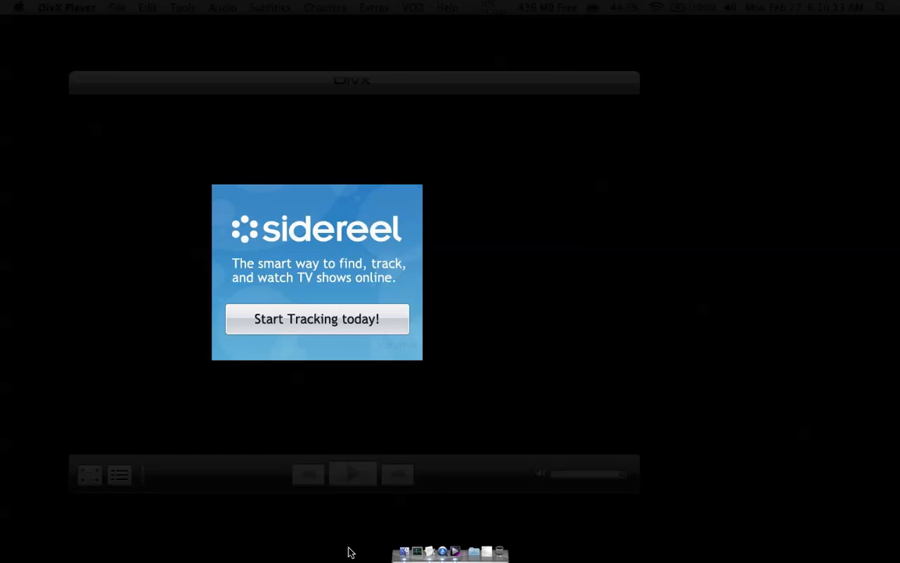
mouse_move(361, 433)
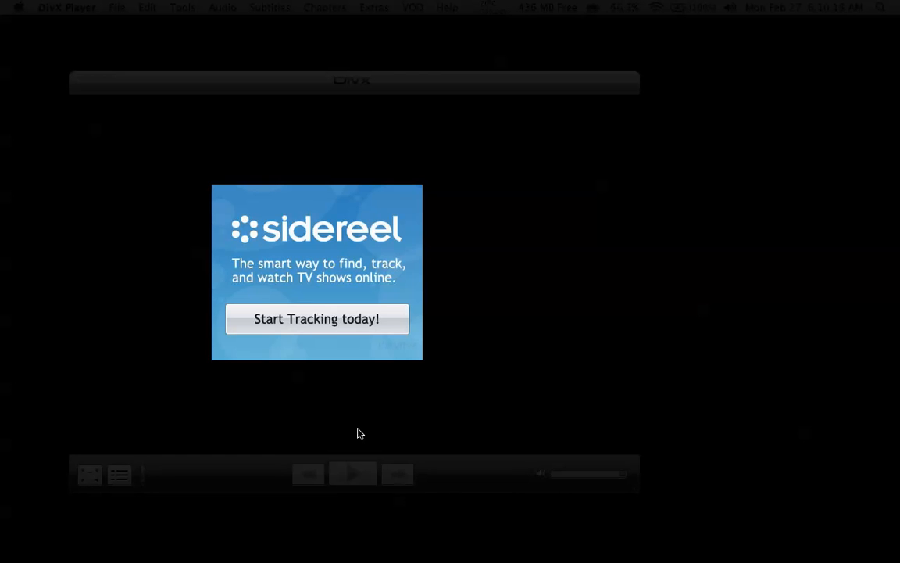
right_click(453, 508)
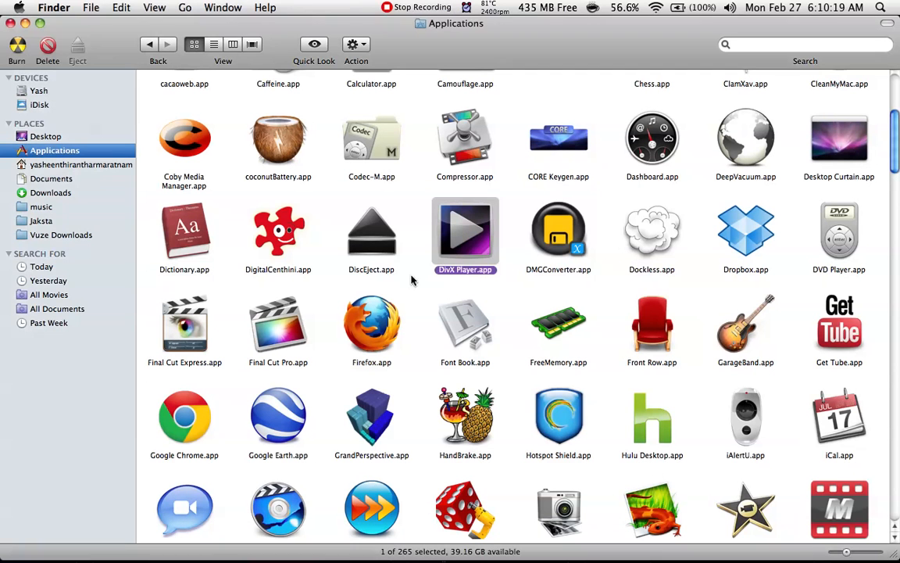
right_click(371, 230)
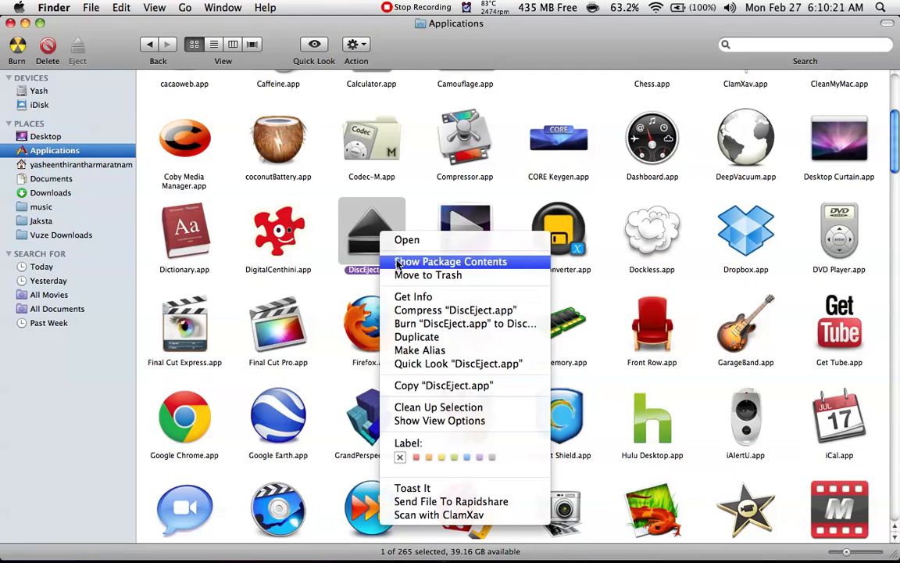